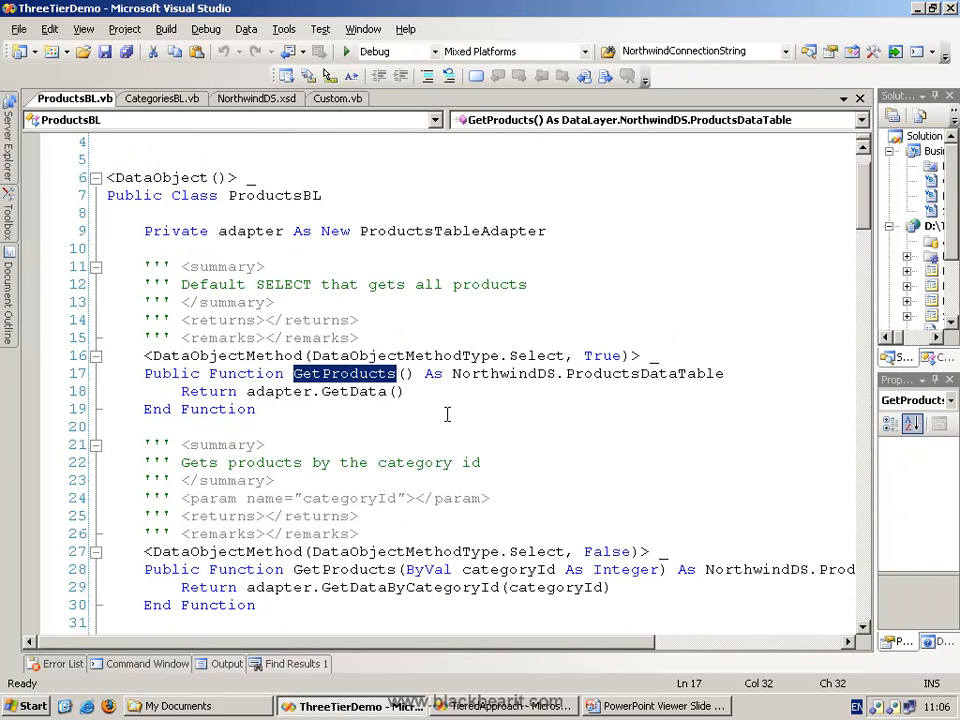
scroll("down", 3)
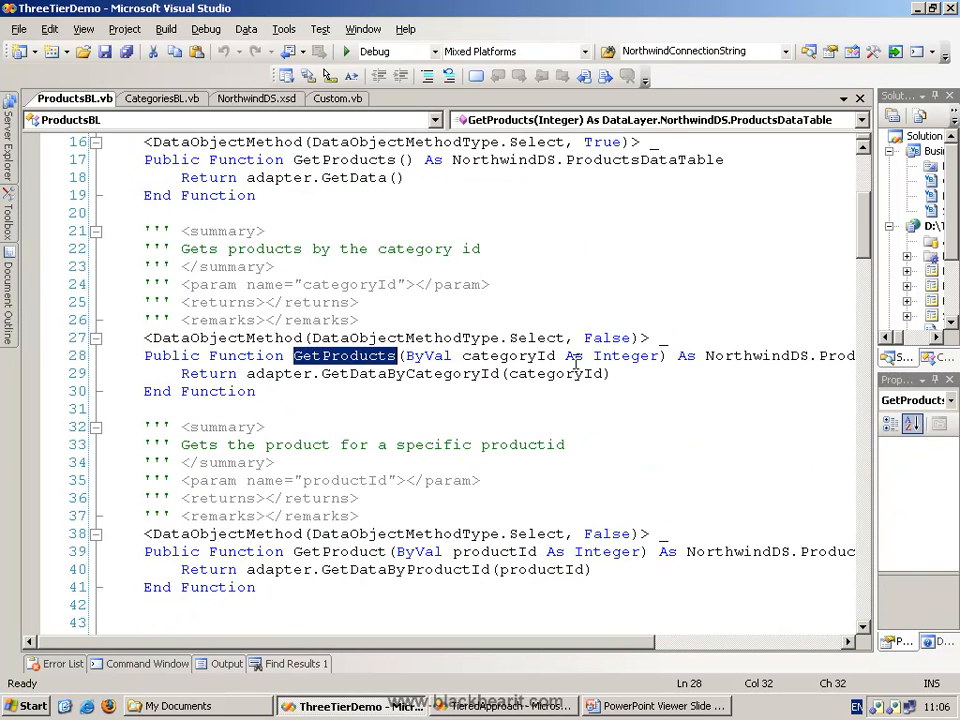
scroll("down", 3)
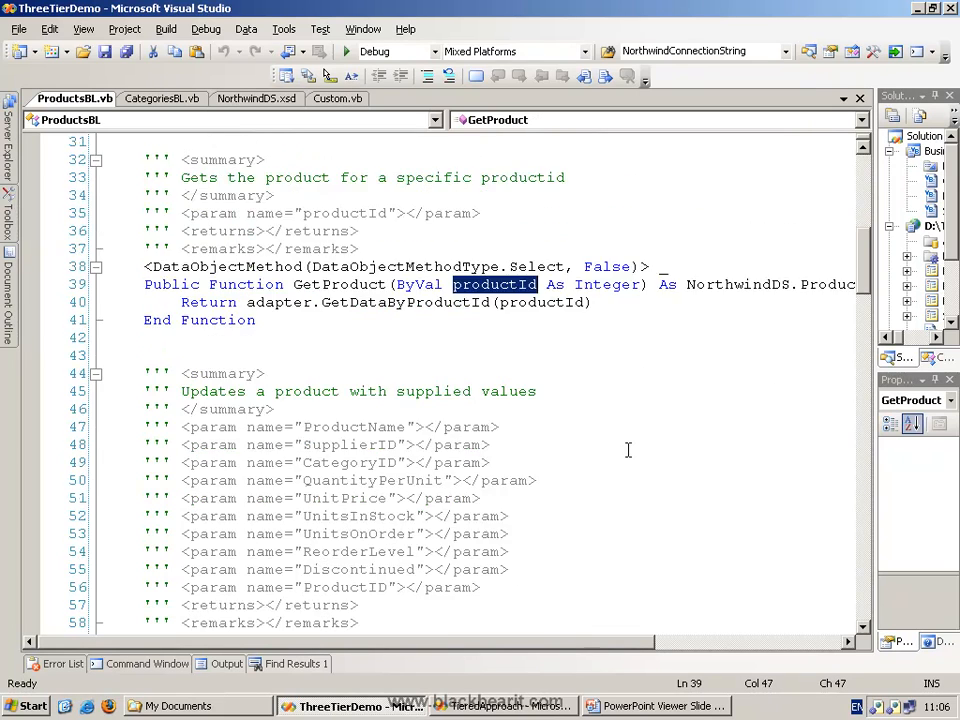
scroll("down", 3)
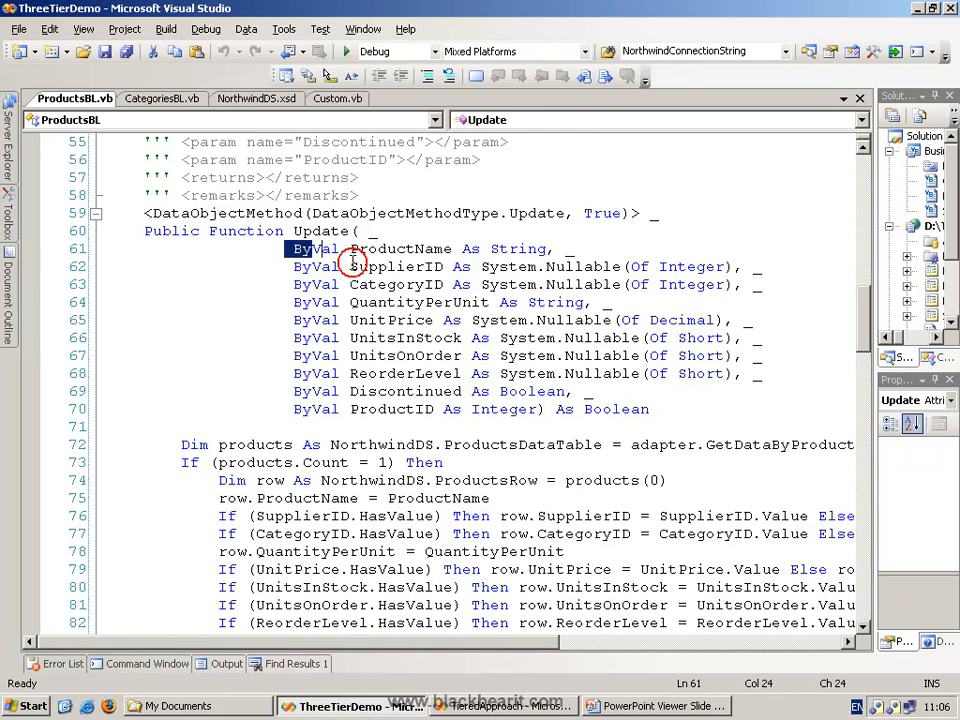
left_click_drag(350, 248, 546, 408)
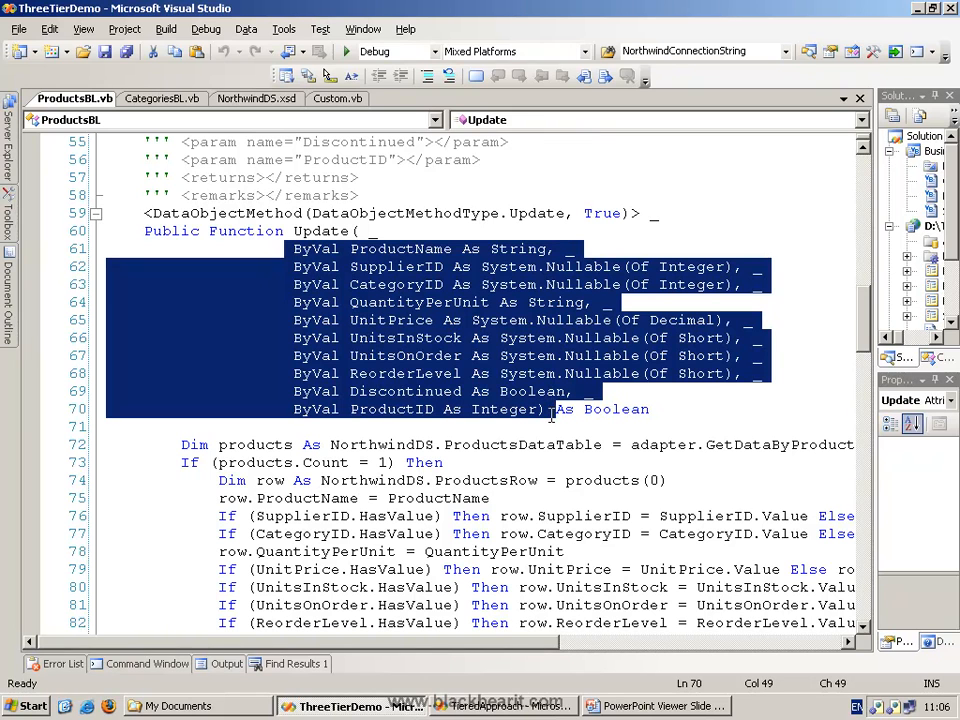
double_click(390, 408)
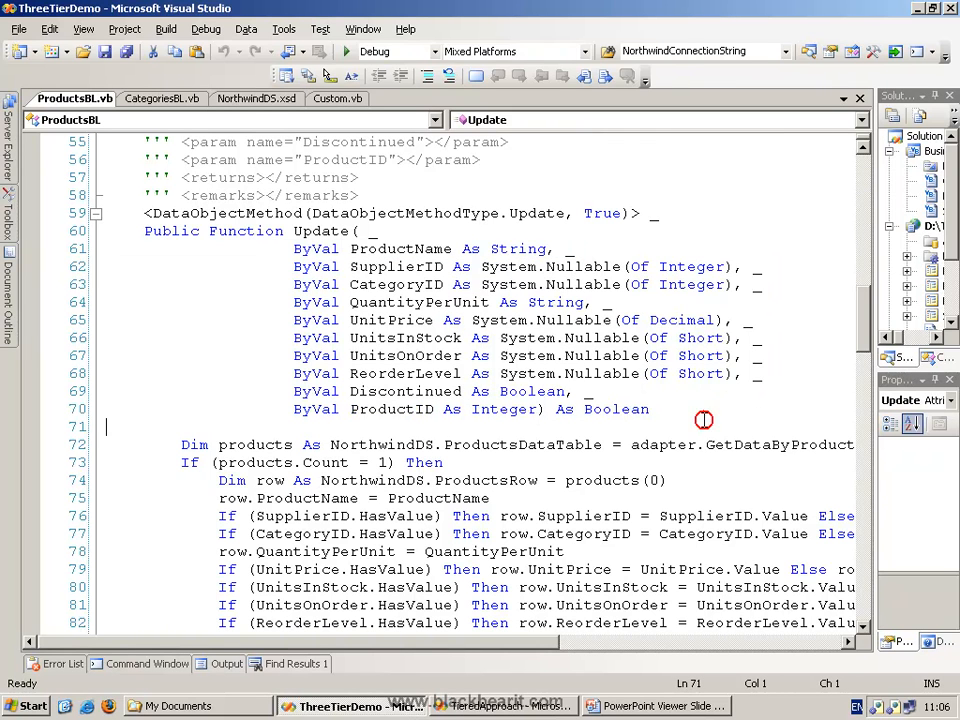
left_click(548, 216)
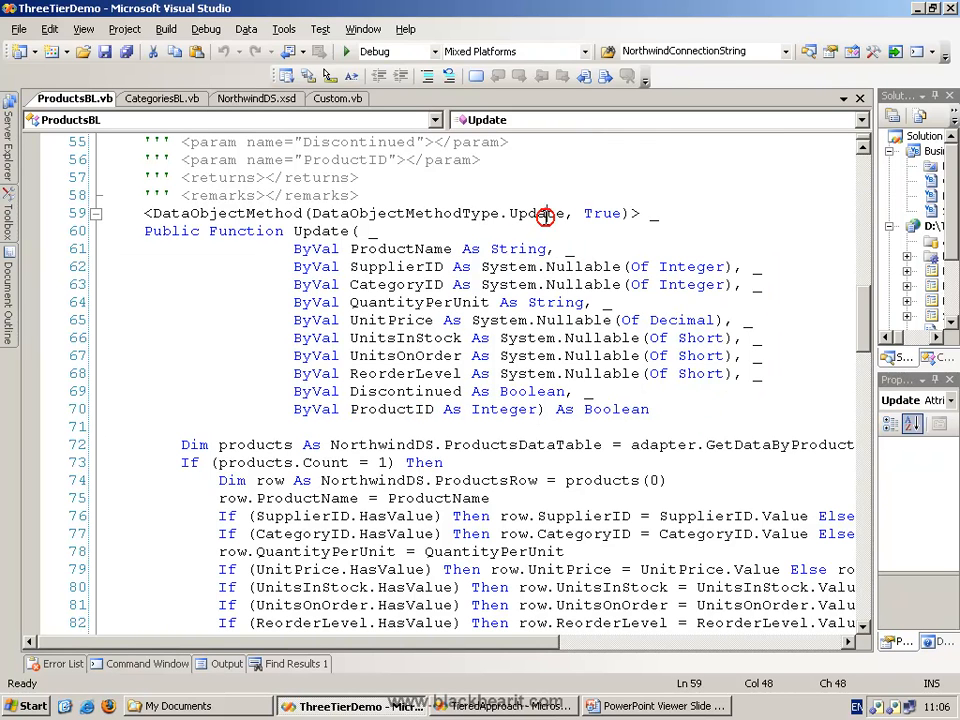
double_click(540, 212)
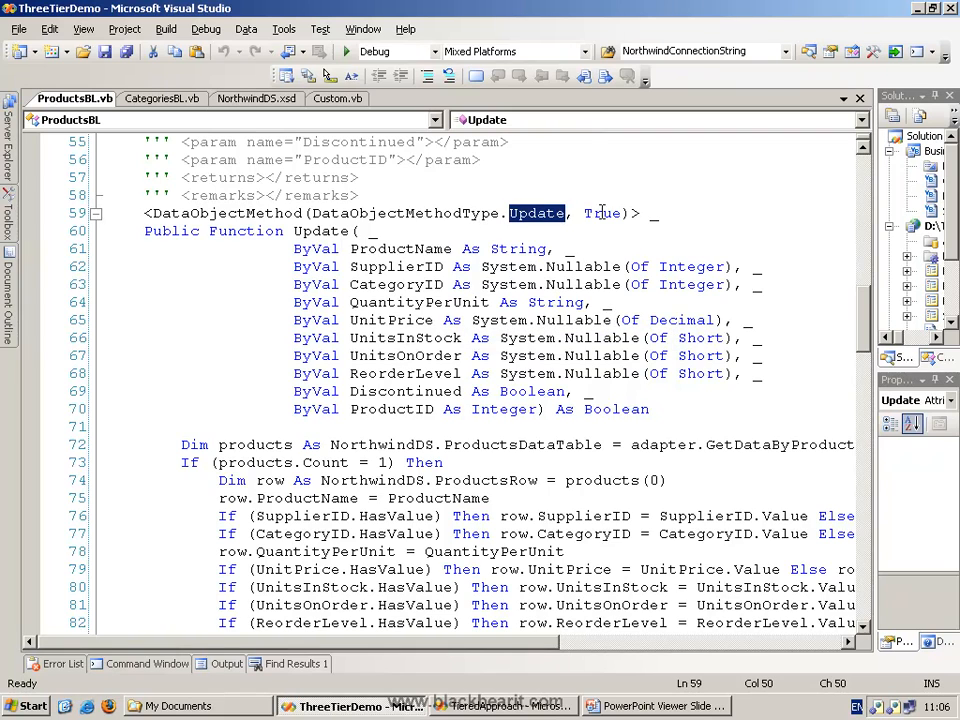
scroll("down", 3)
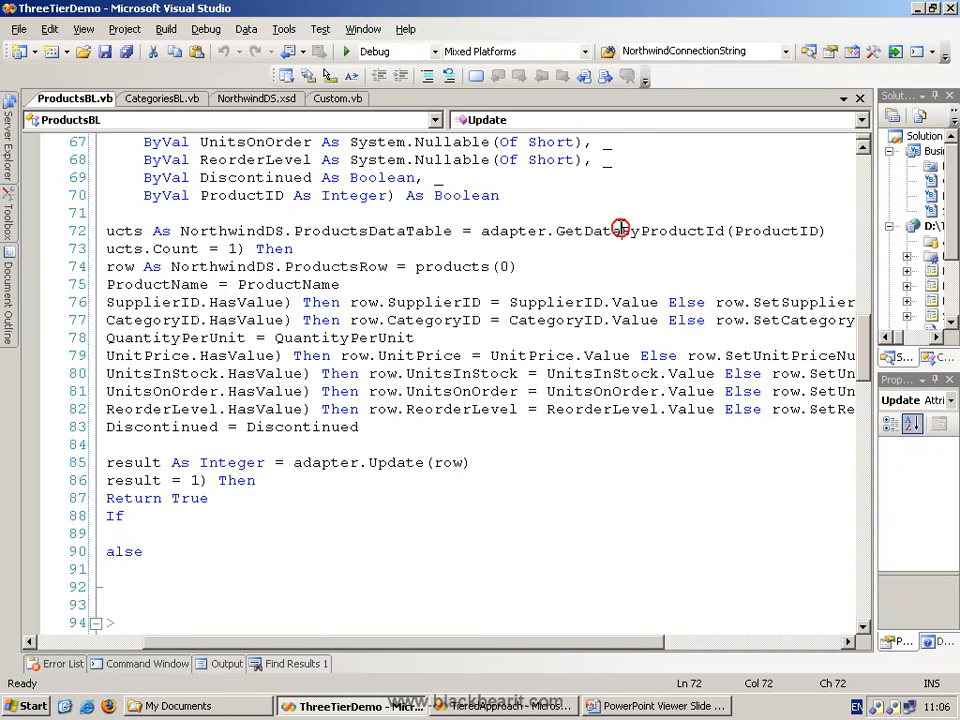
double_click(240, 196)
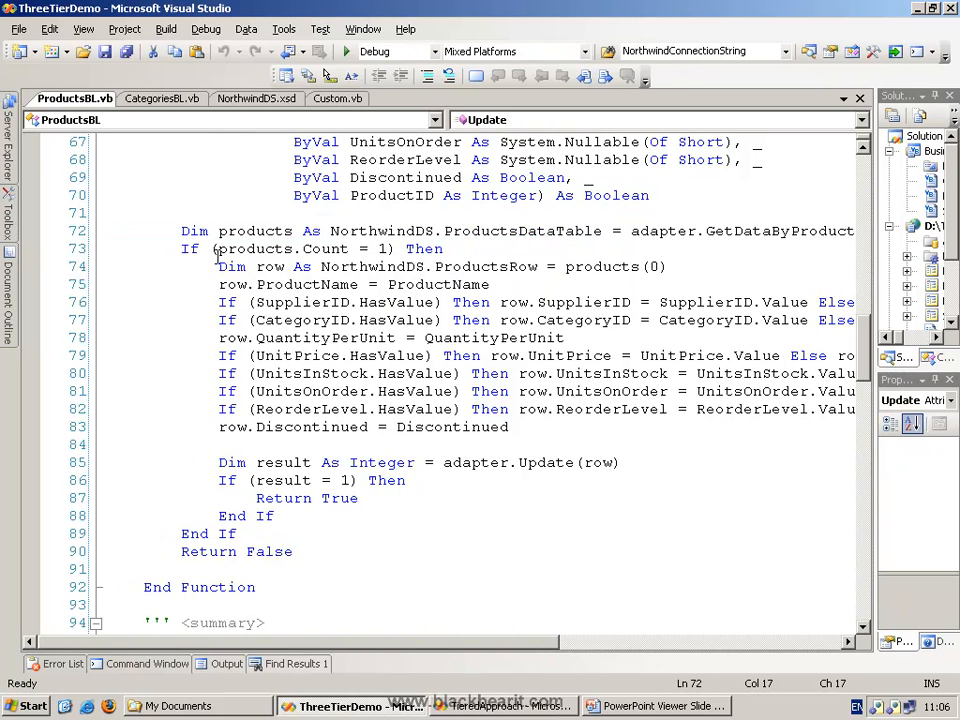
left_click(530, 266)
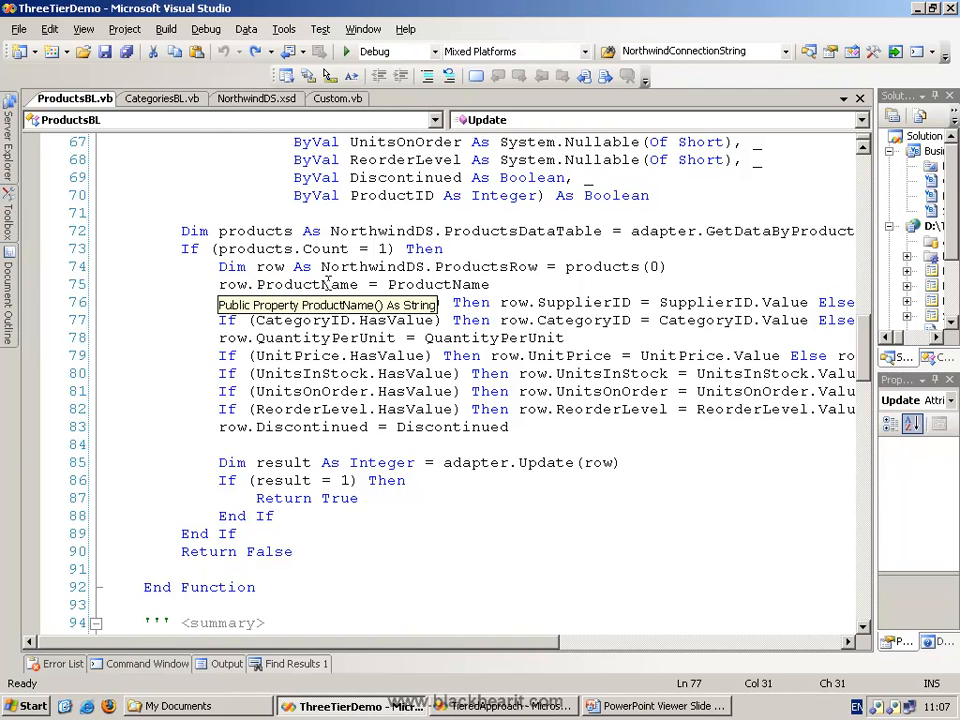
mouse_move(590, 302)
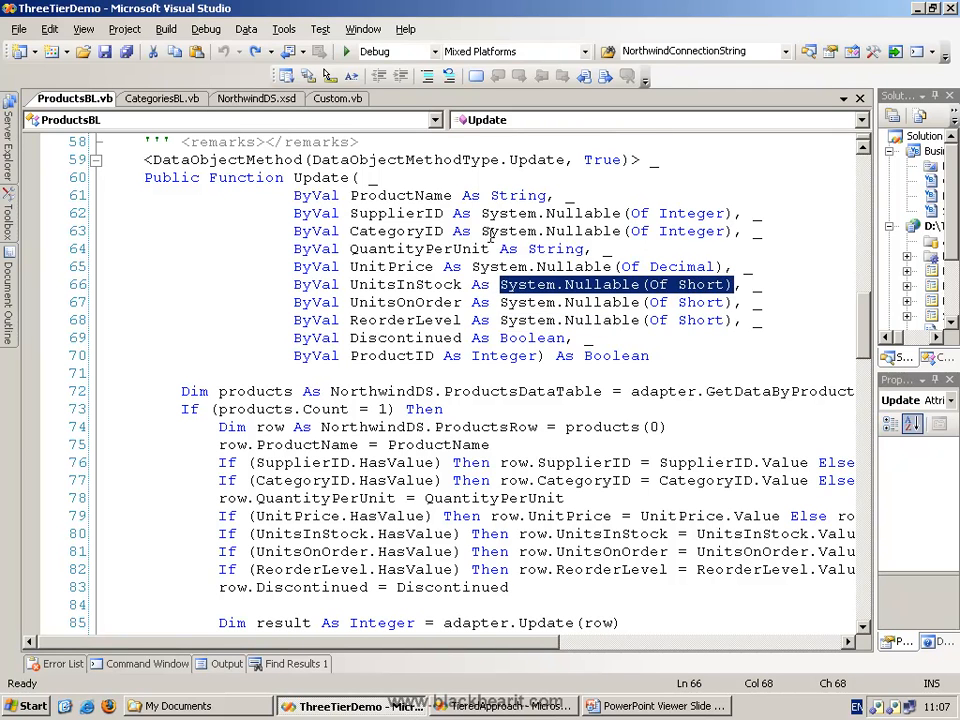
left_click(358, 444)
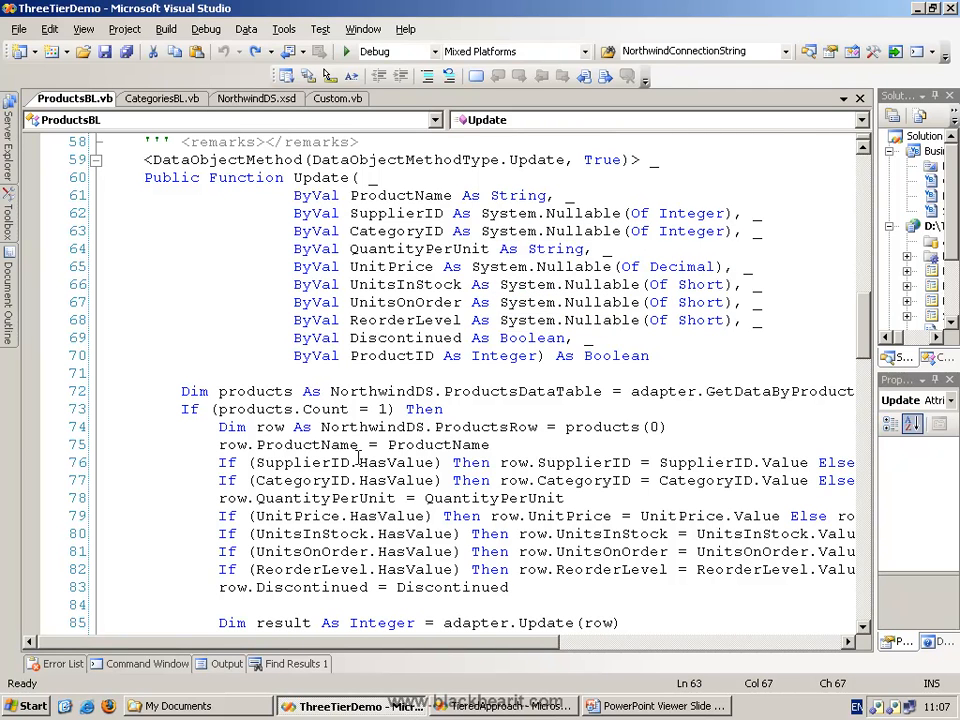
double_click(396, 462)
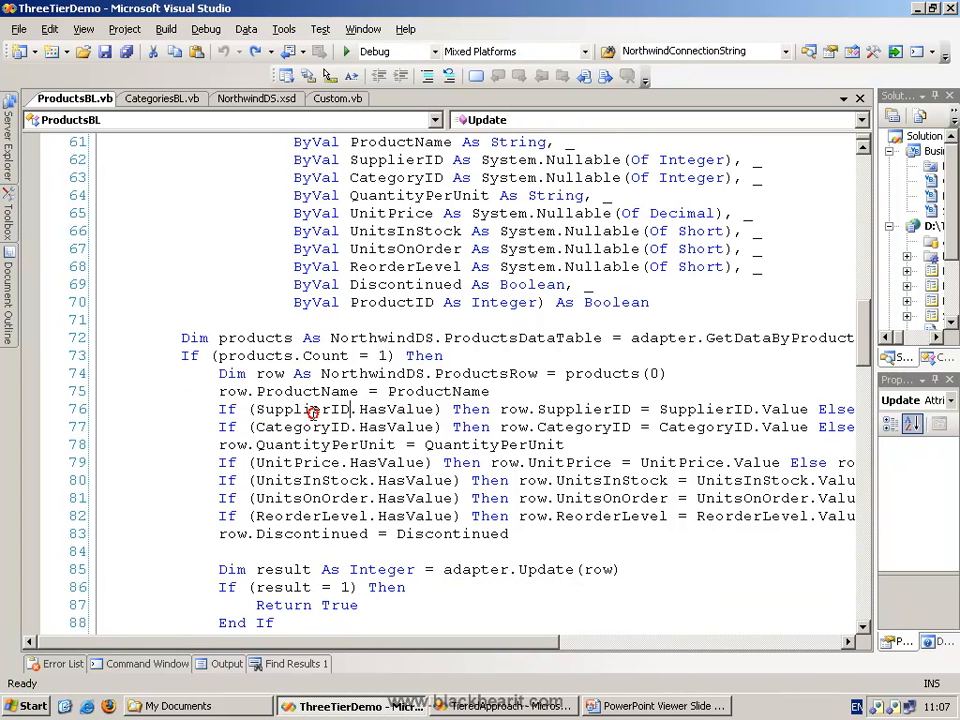
double_click(304, 408)
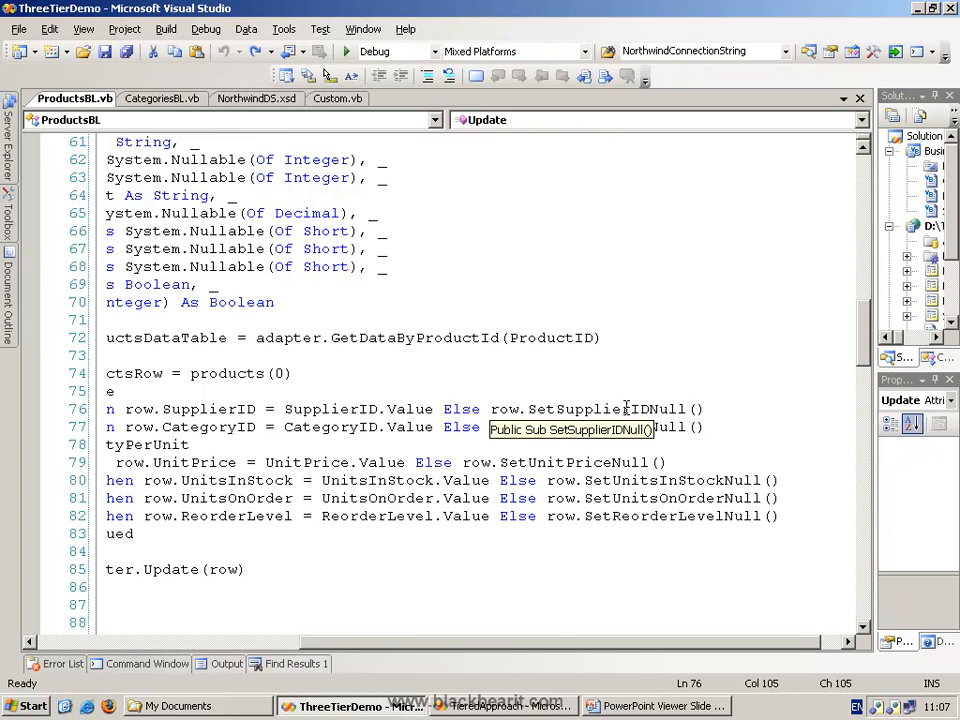
scroll("down", 3)
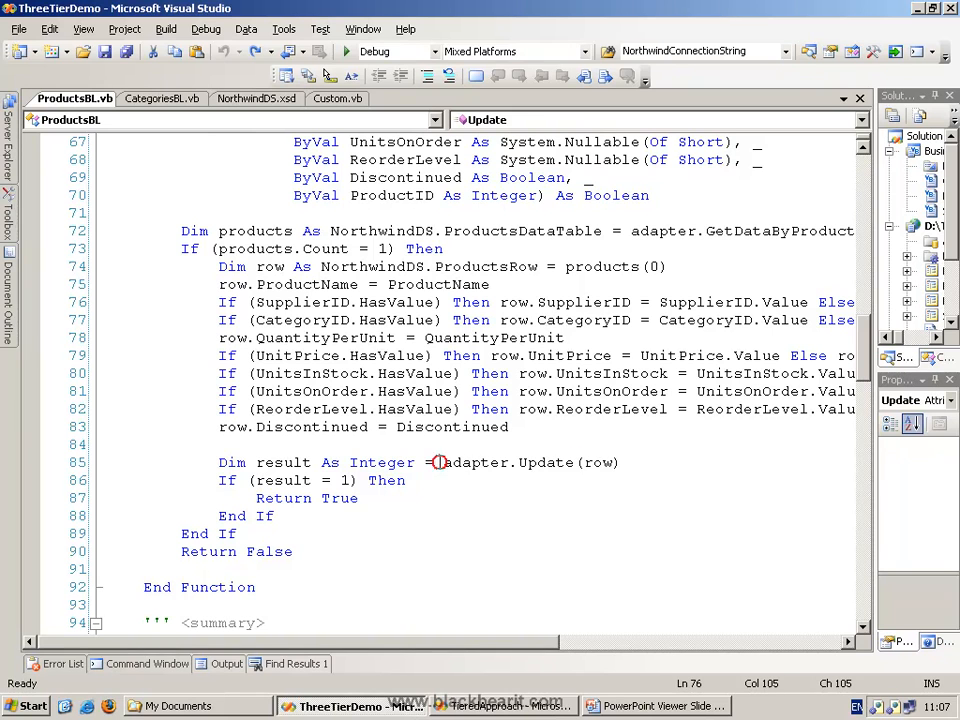
left_click(600, 462)
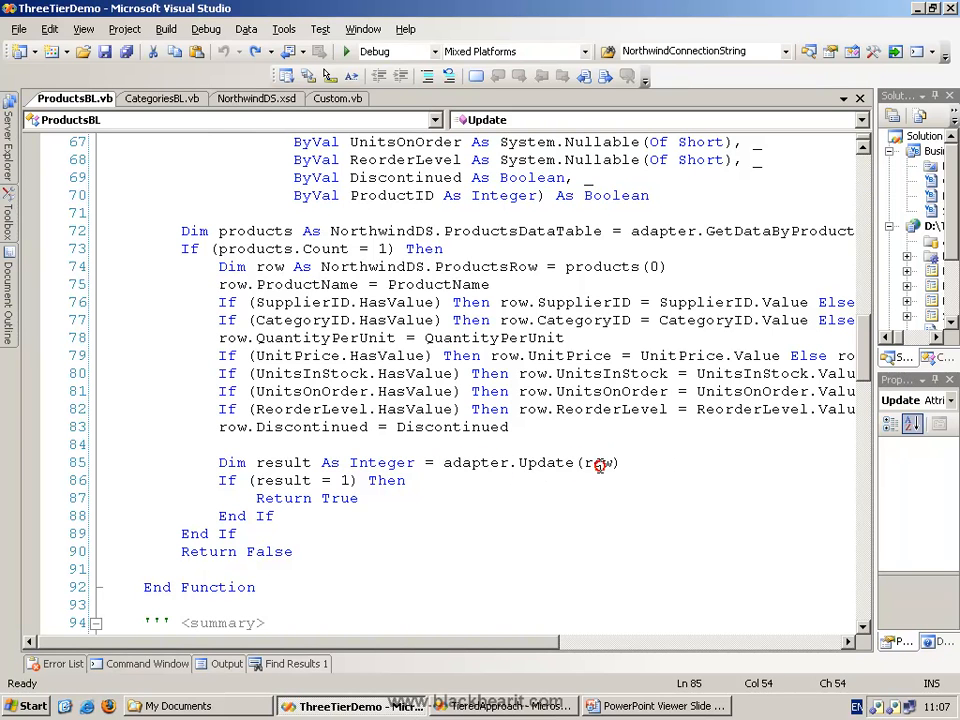
double_click(284, 462)
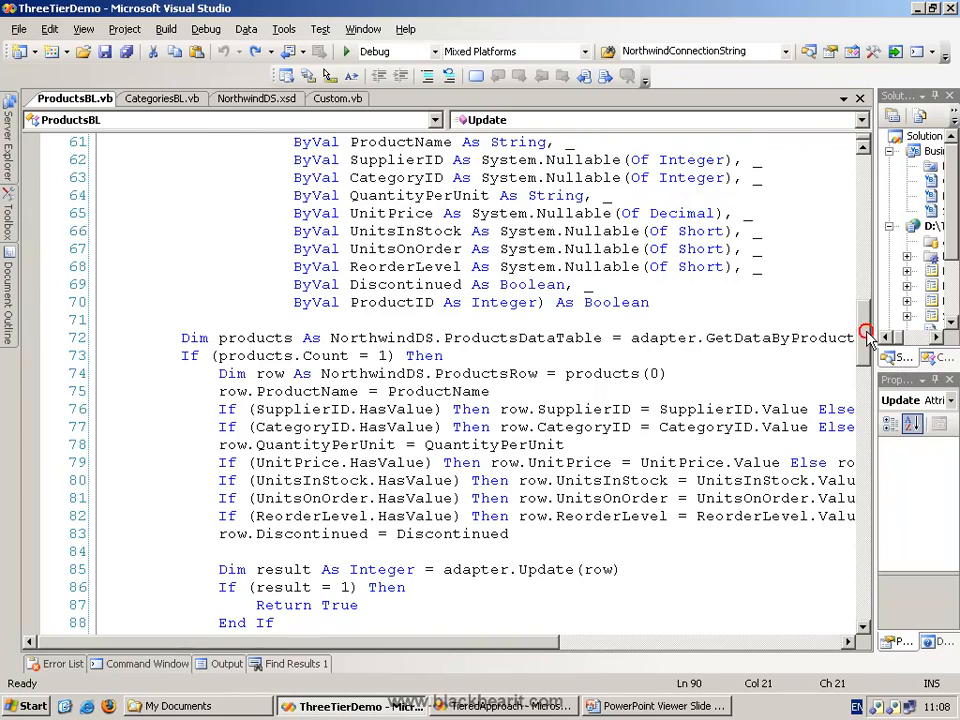
scroll("down", 3)
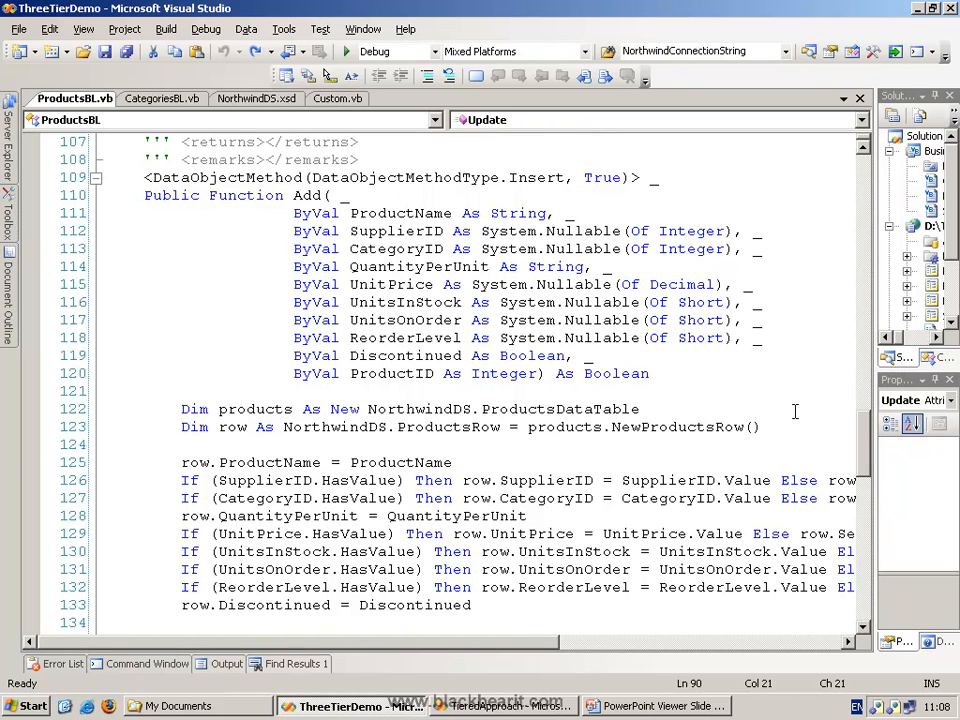
left_click_drag(294, 212, 496, 320)
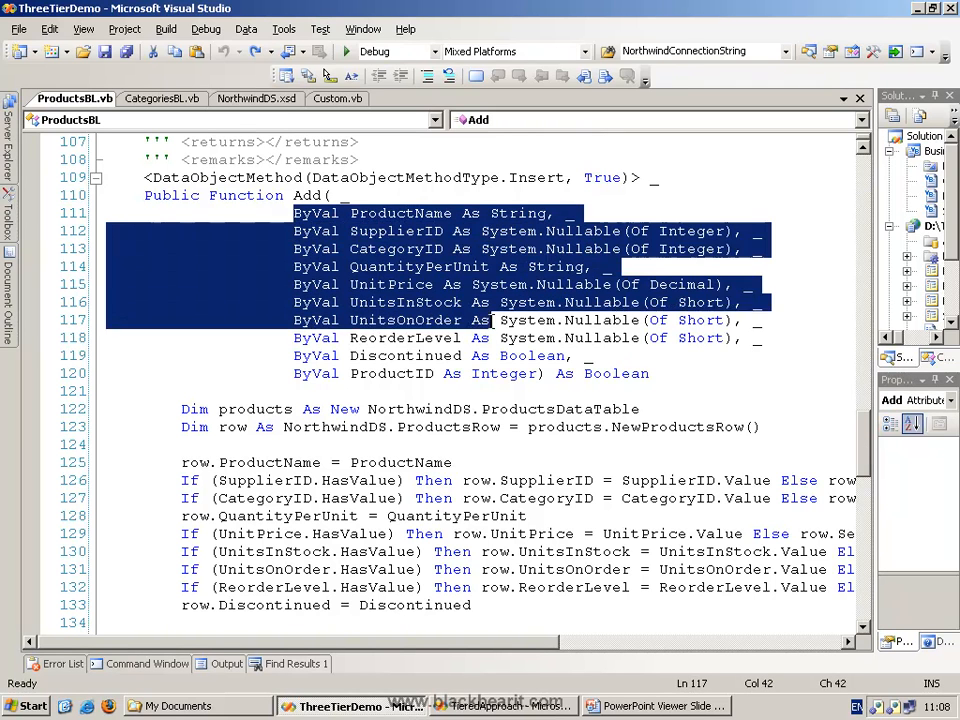
left_click(756, 448)
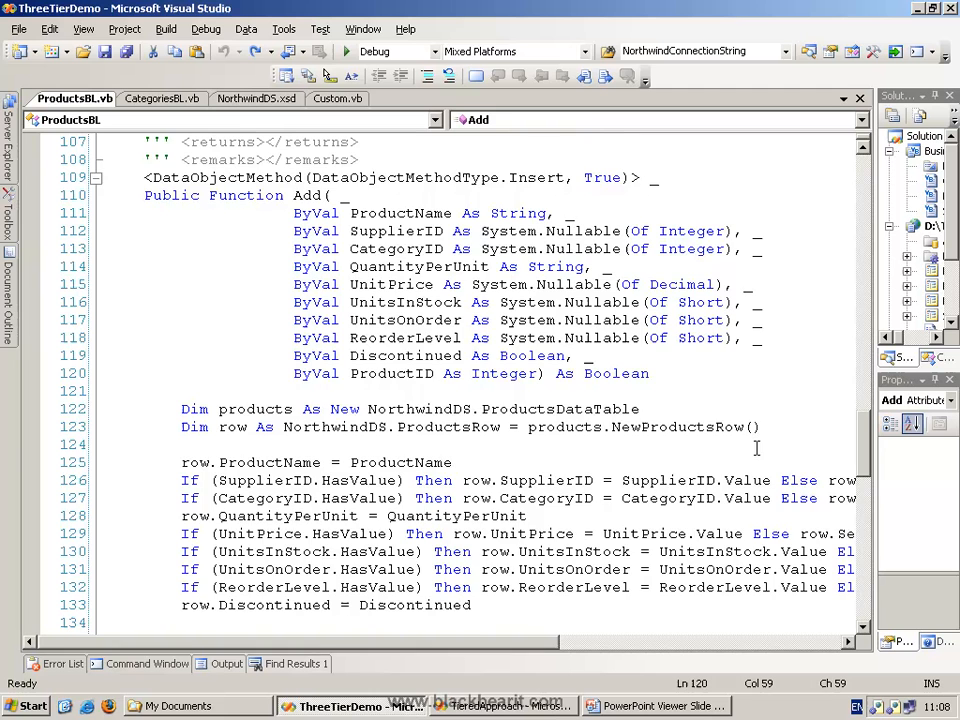
scroll("down", 3)
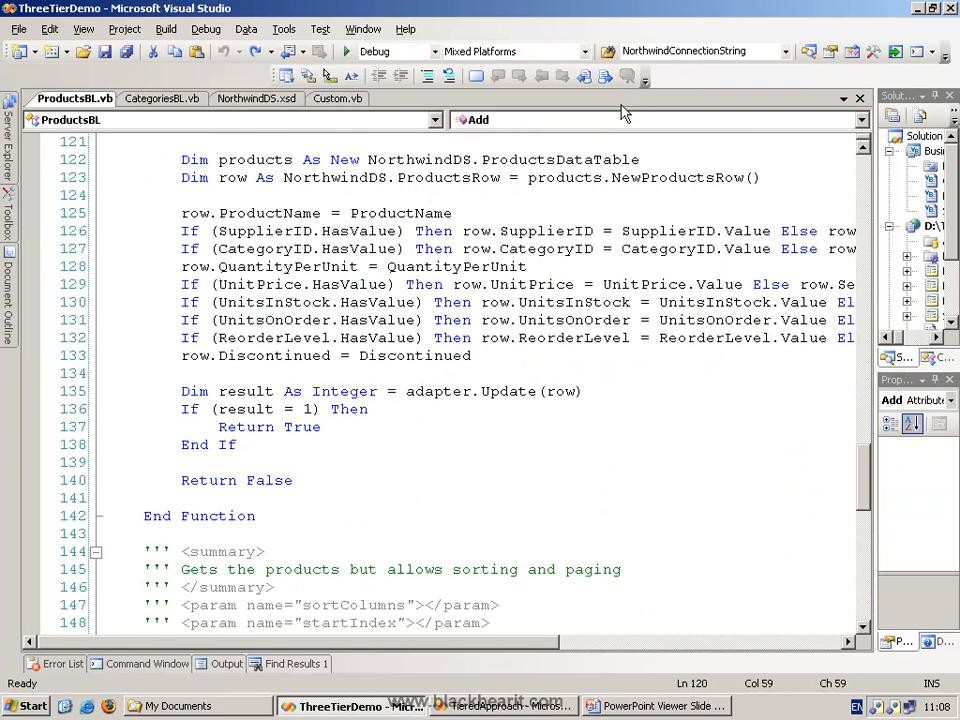
double_click(676, 176)
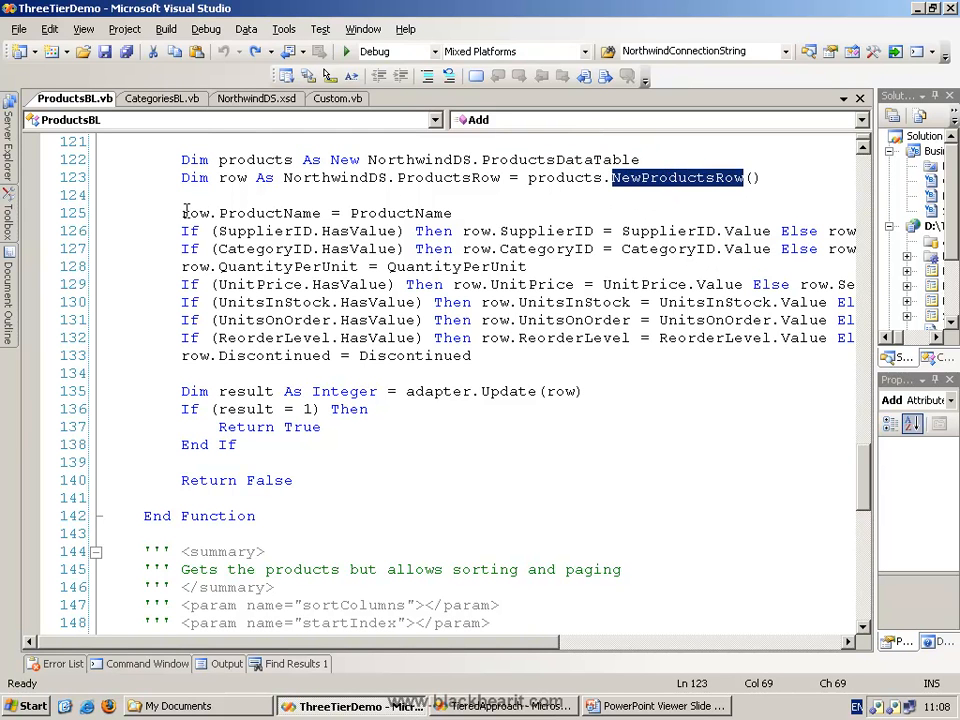
left_click(530, 356)
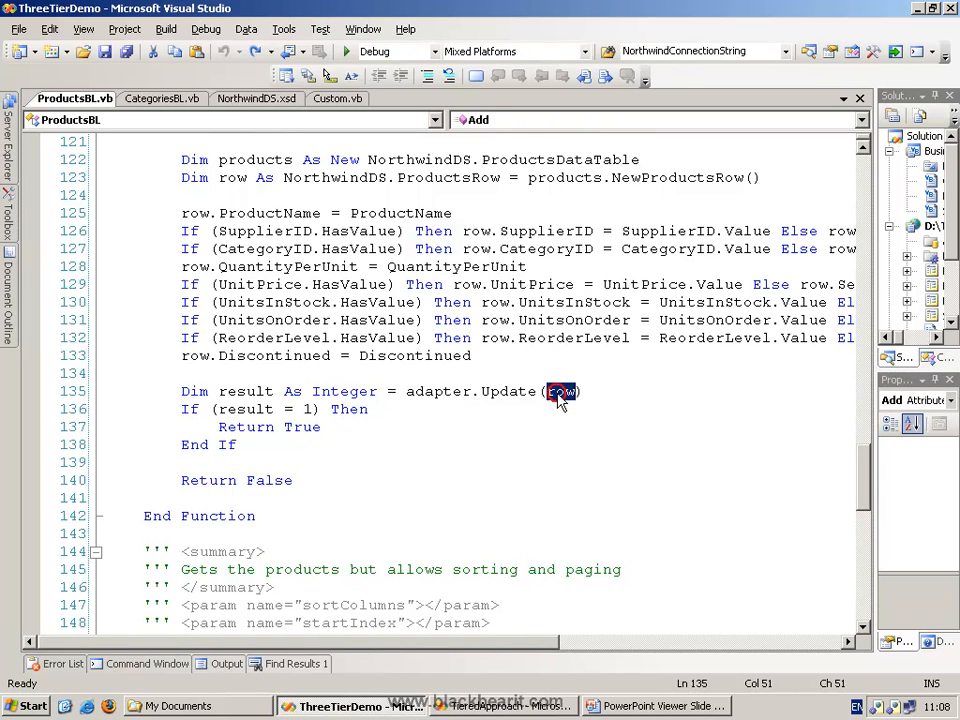
double_click(562, 390)
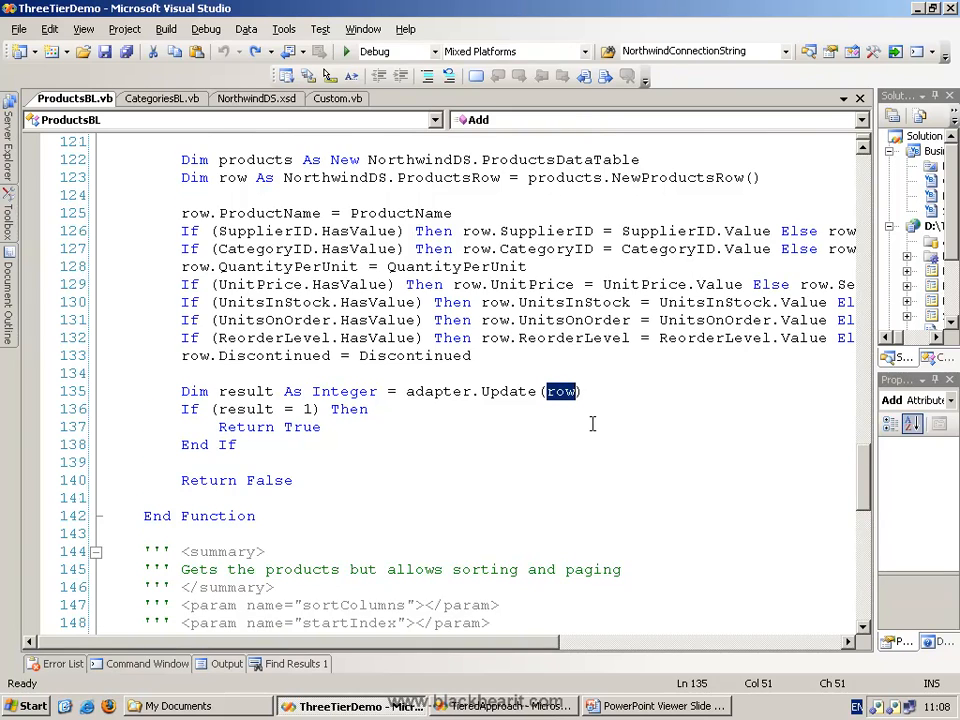
scroll("down", 3)
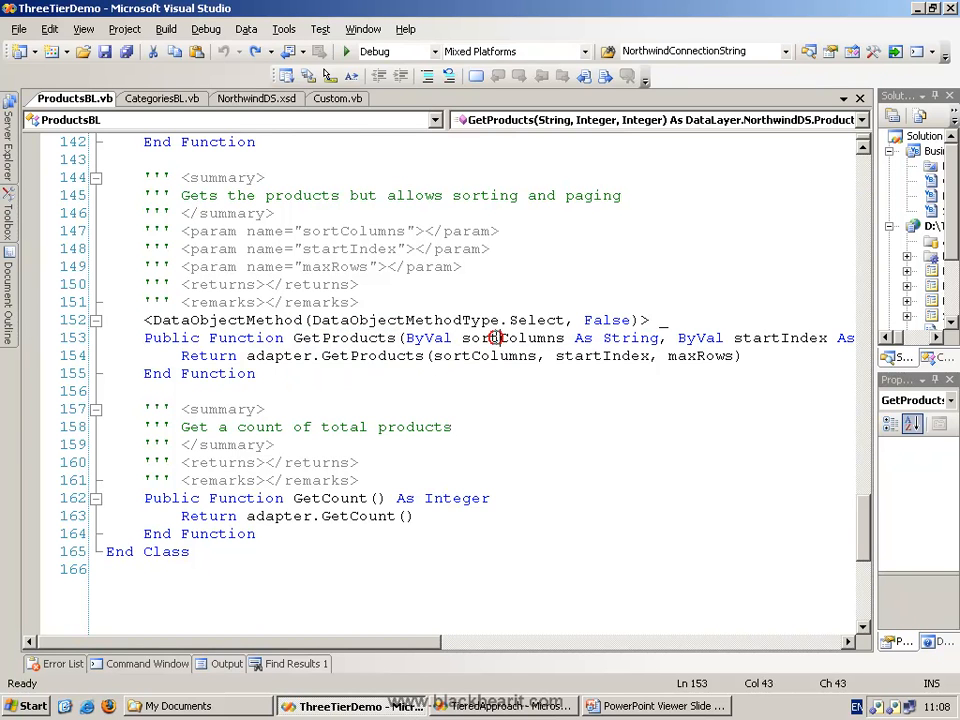
double_click(504, 336)
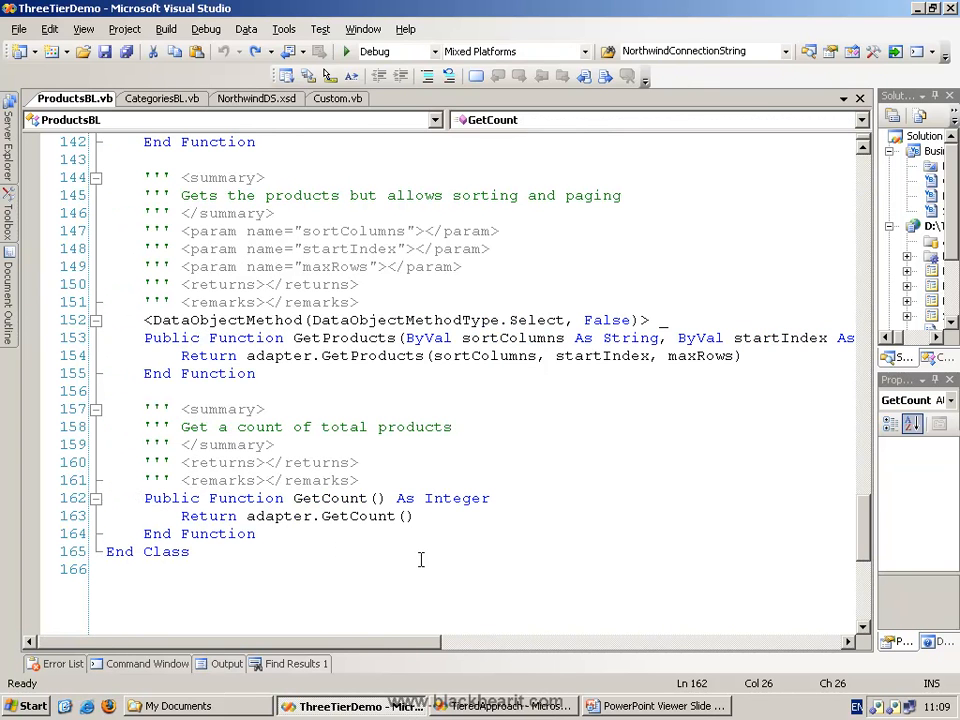
left_click(244, 516)
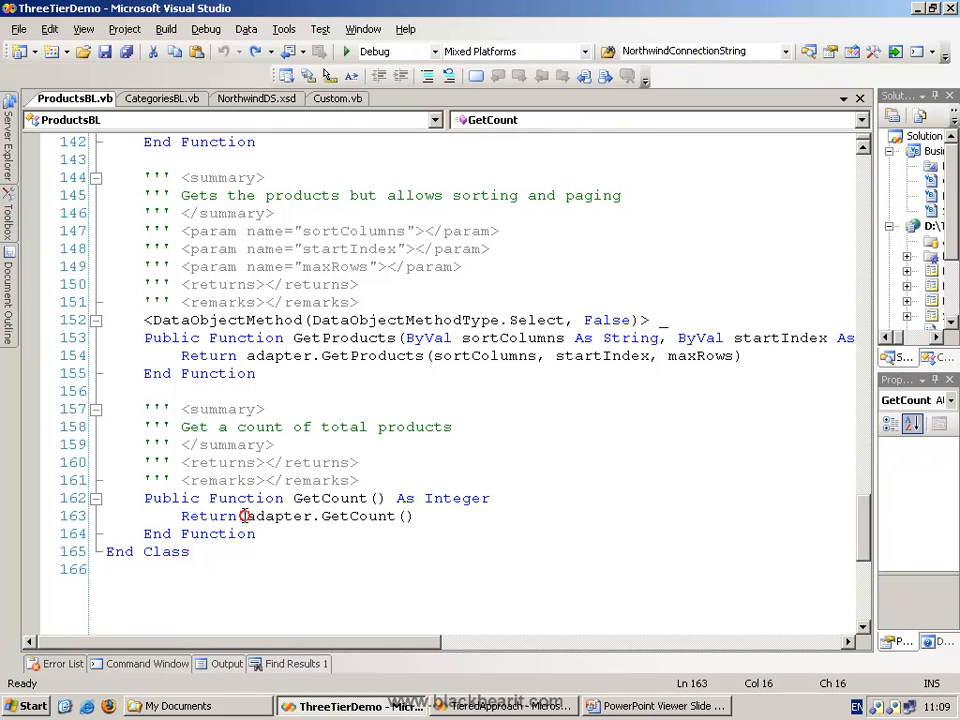